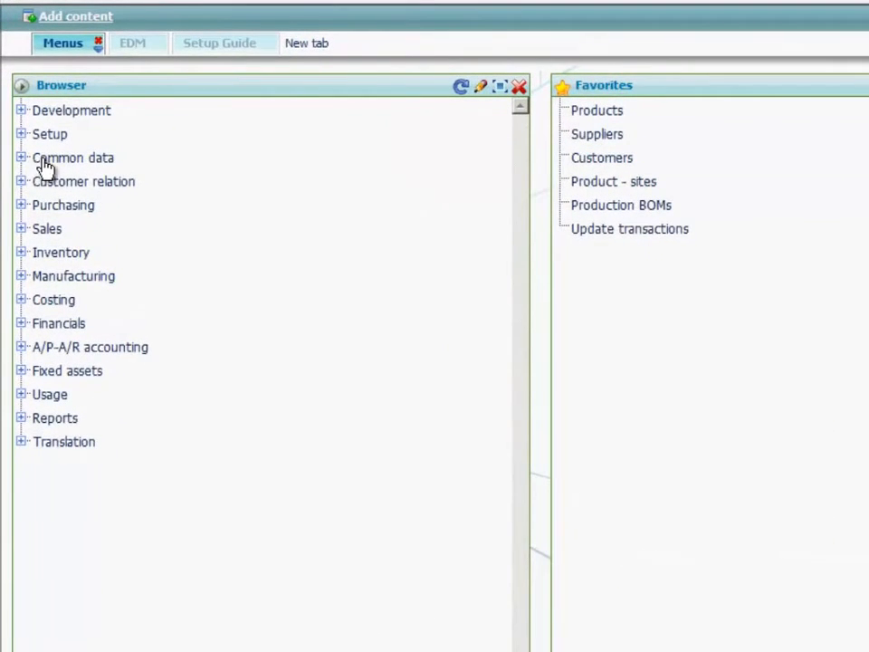
# Navigate to Common data > G/L accounting tables > General > Accounts
pyautogui.click(22, 155)
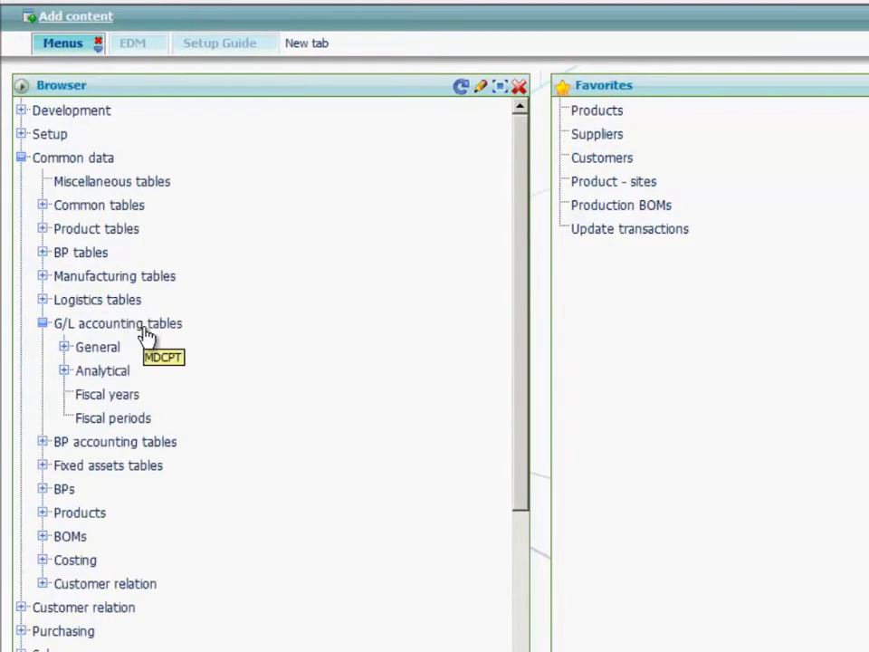
pyautogui.click(65, 348)
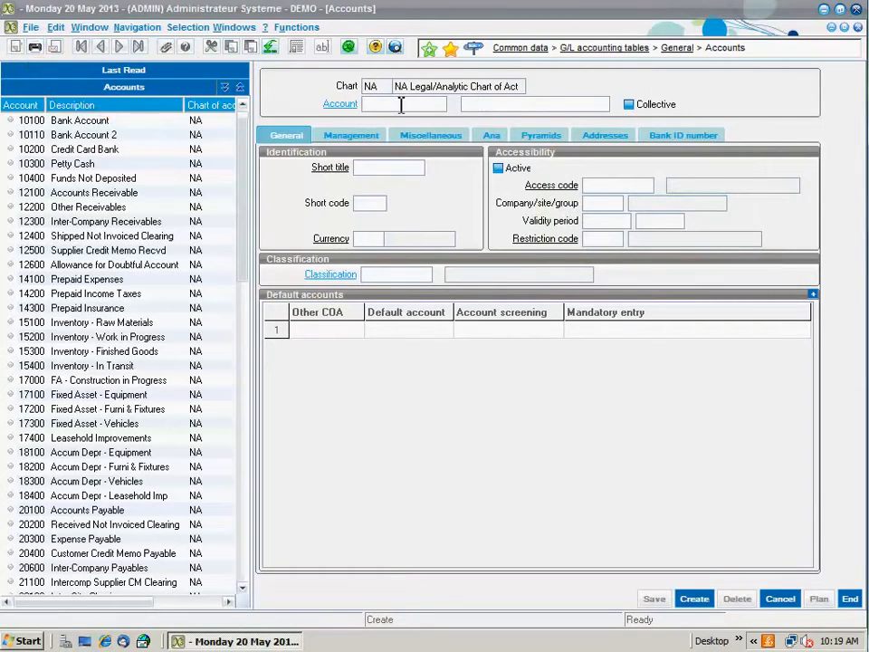
# Enter account 12001 'Account Receivable 01' and mark it as Collective
pyautogui.write('12001')
pyautogui.write('Account')
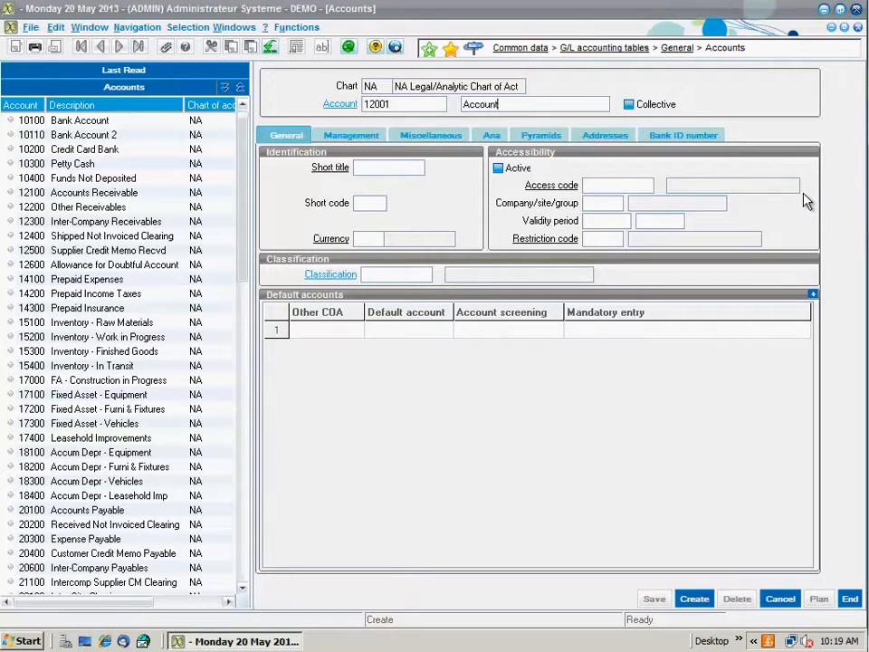
pyautogui.write('Receivable')
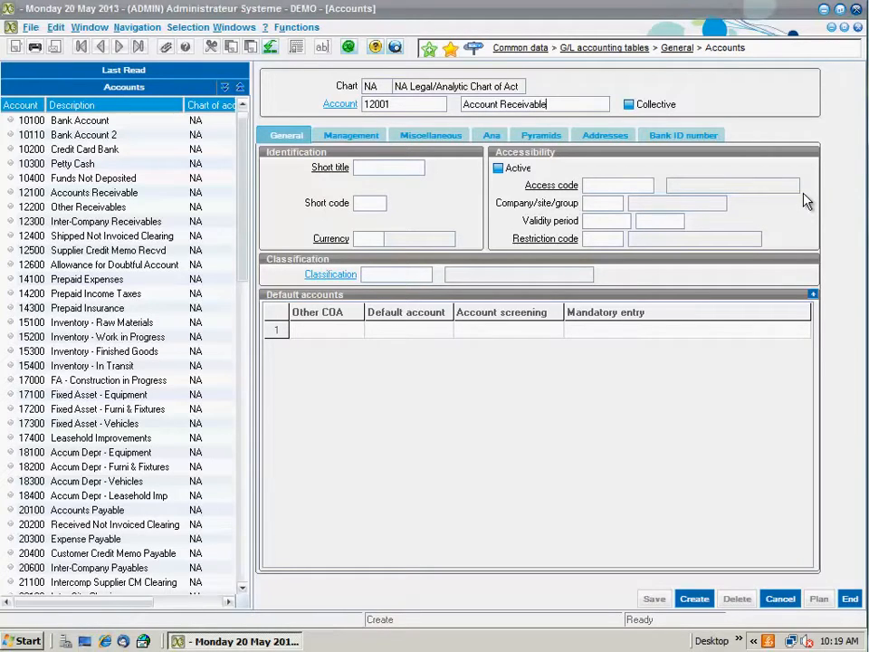
pyautogui.click(628, 103)
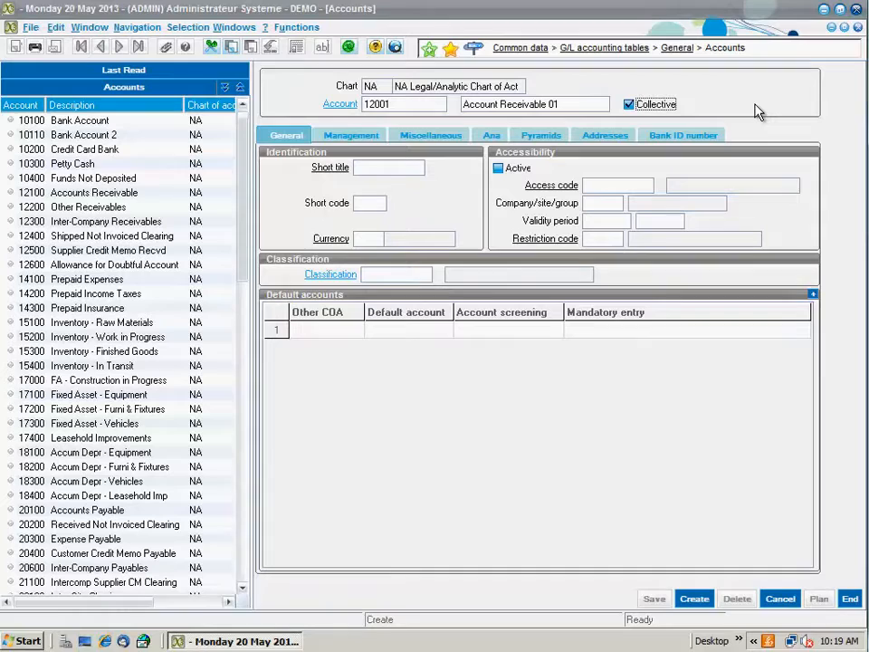
pyautogui.moveTo(628, 103)
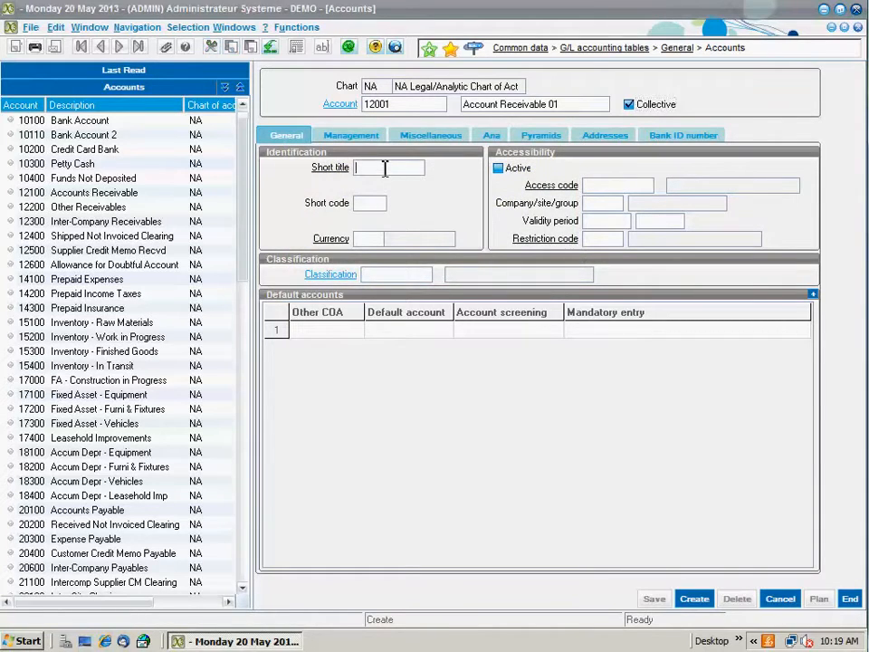
# Set short title AR01, short code AR01 and classification 1 on the General tab
pyautogui.write('A$')
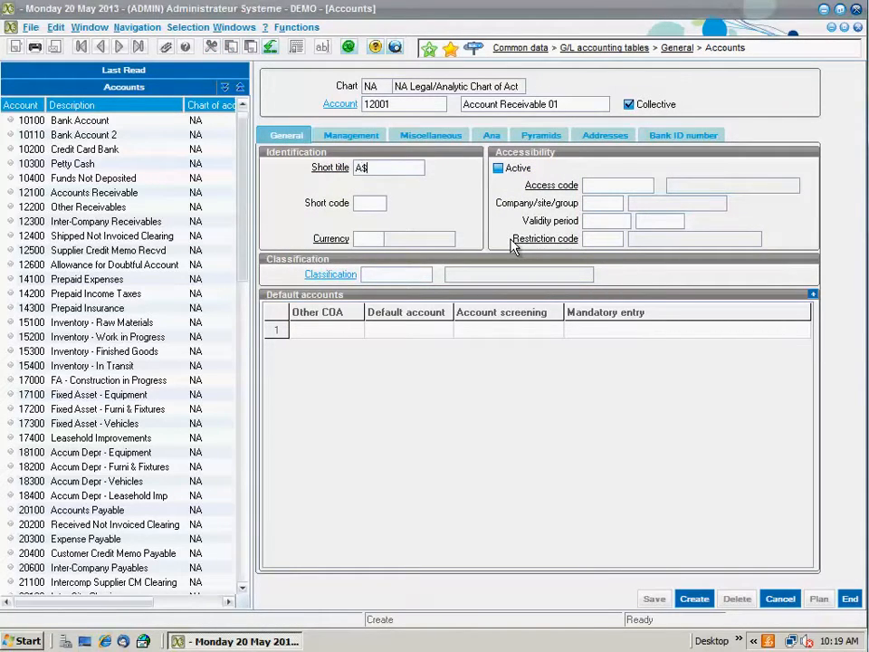
pyautogui.write('R01')
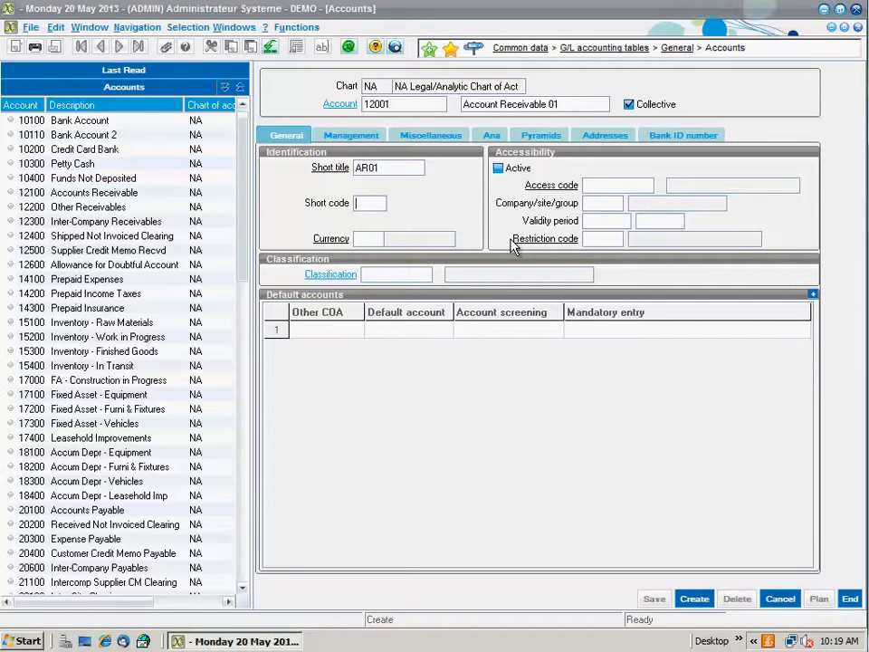
pyautogui.write('AR0')
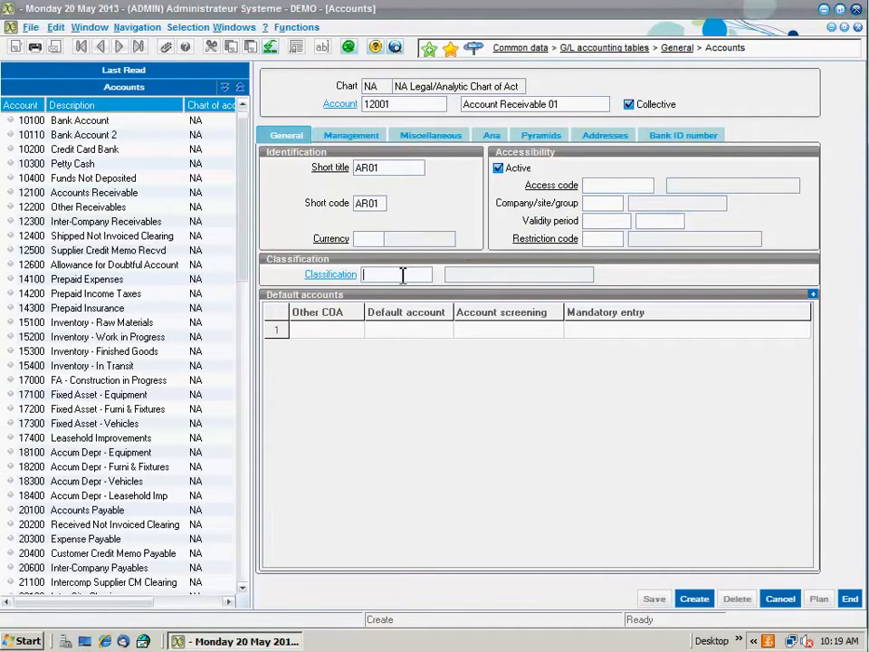
pyautogui.write('1')
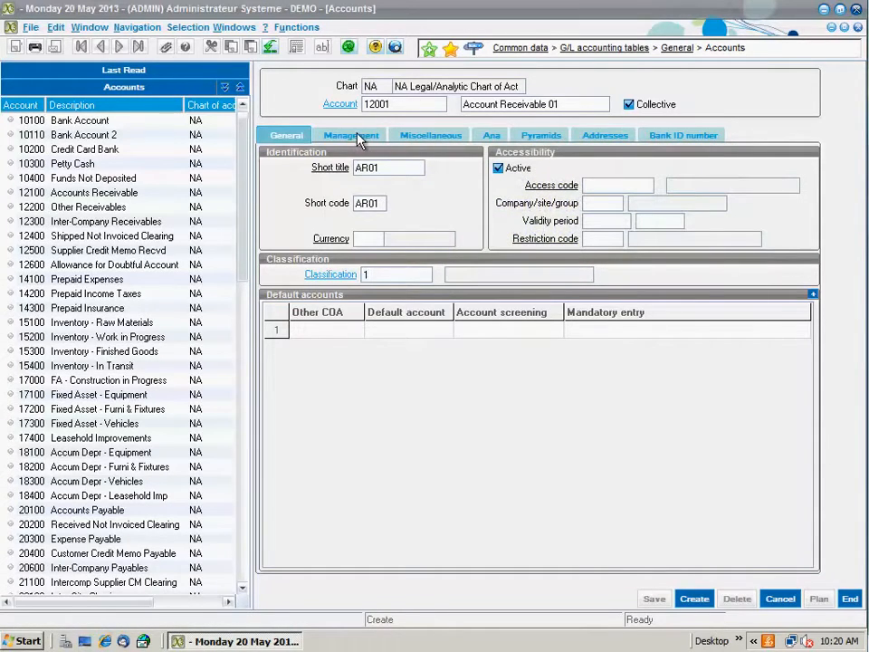
# In Management, enable automatic variances, Balance Sheet variance type and Not Subjected tax management
pyautogui.click(351, 134)
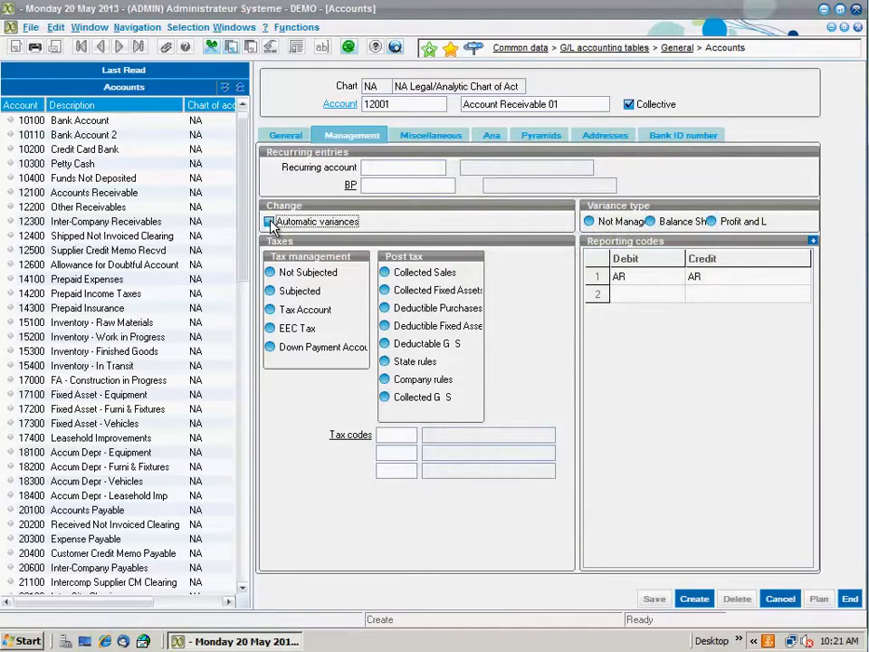
pyautogui.click(268, 221)
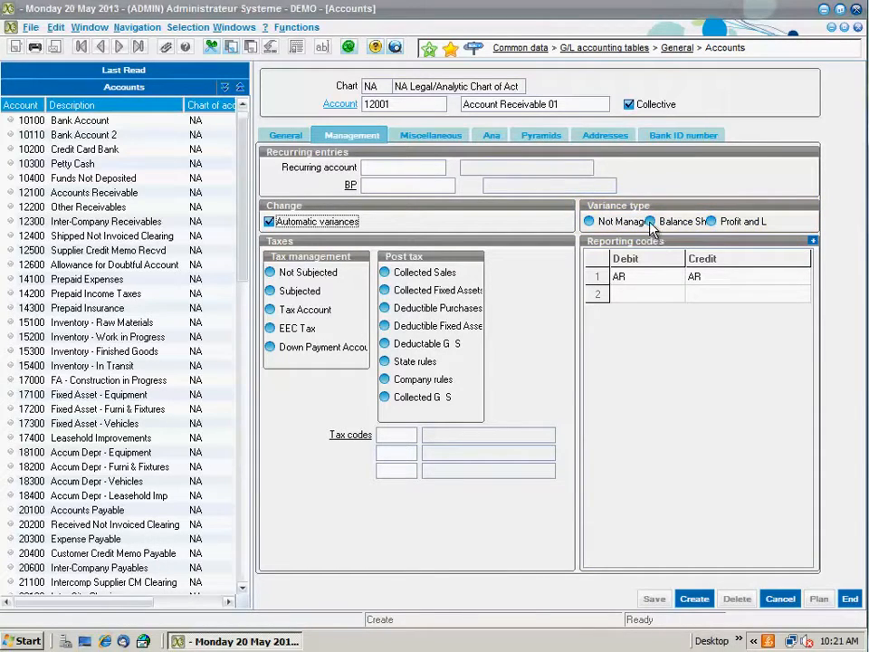
pyautogui.click(648, 221)
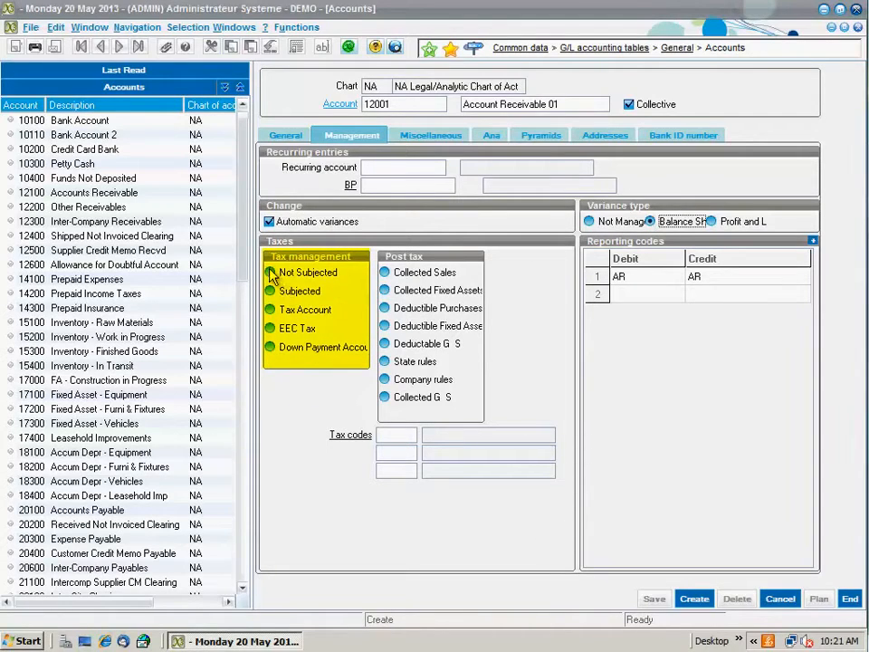
pyautogui.click(270, 271)
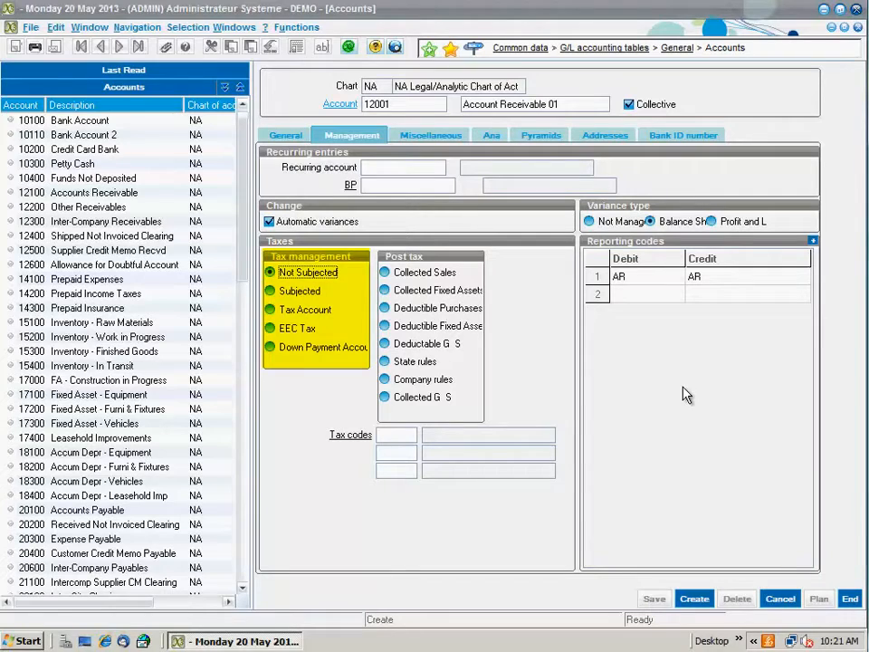
pyautogui.click(423, 271)
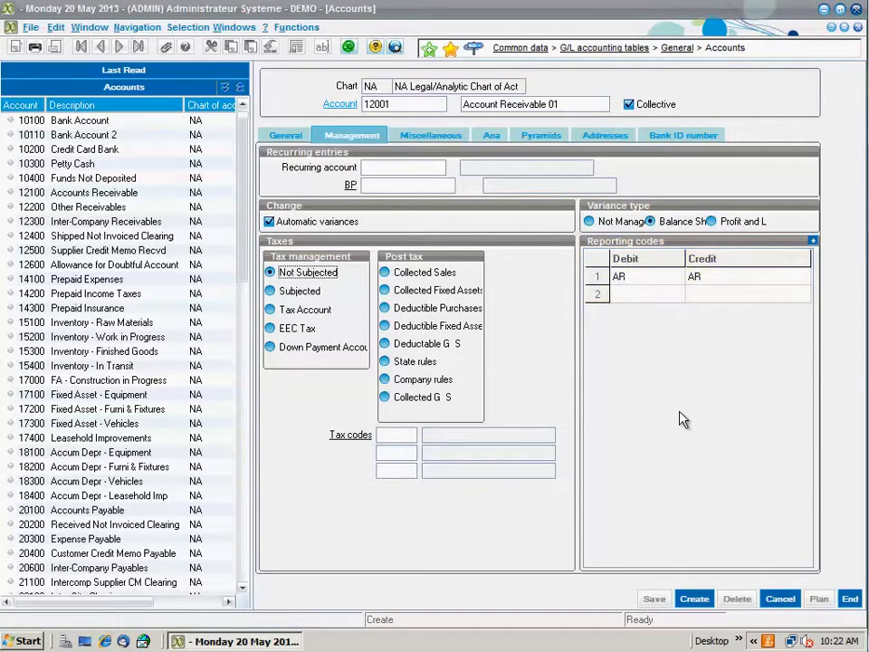
pyautogui.moveTo(496, 159)
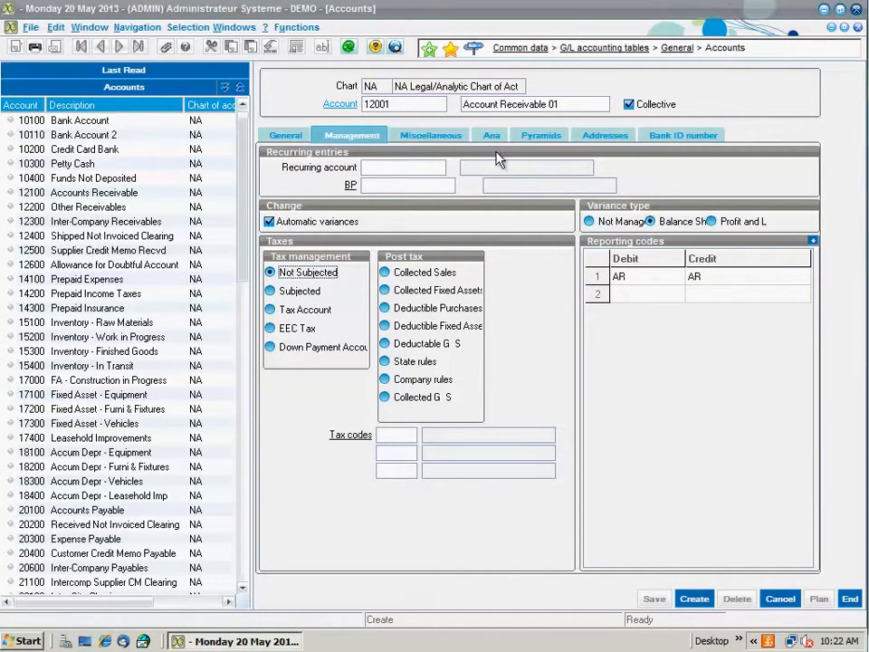
pyautogui.moveTo(420, 152)
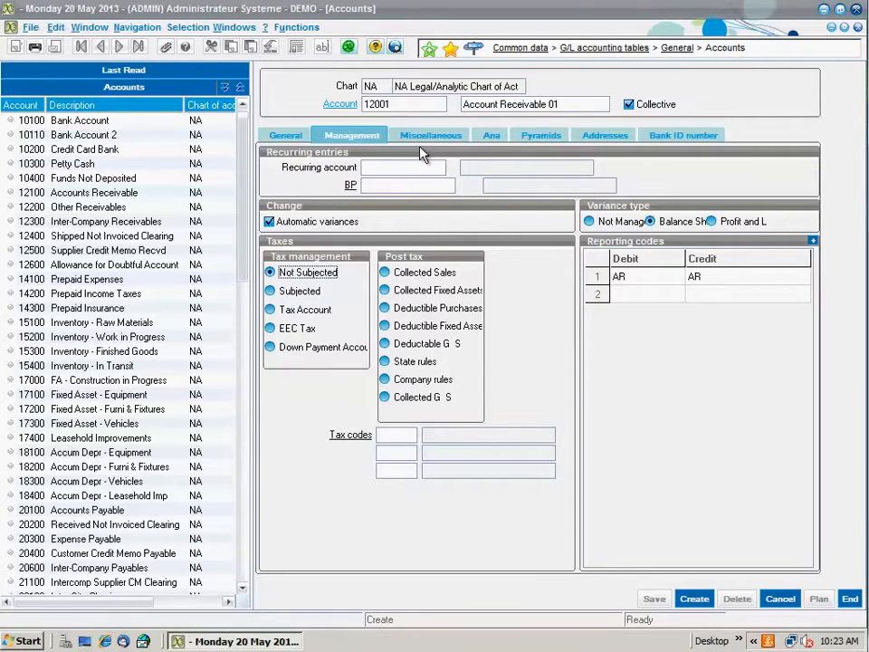
# In Miscellaneous, set Credit level update to Customer and Balance sign to Debit
pyautogui.click(431, 134)
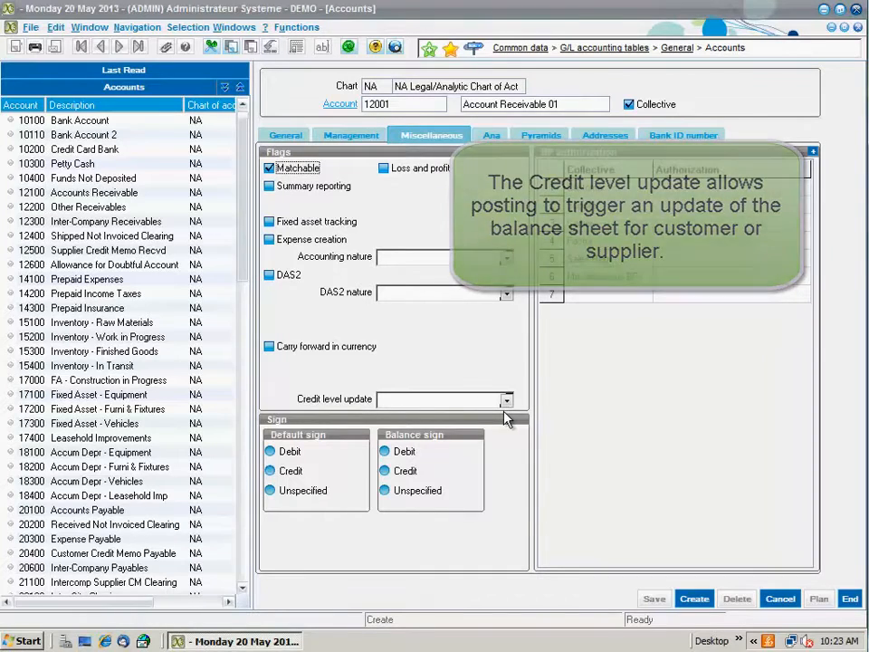
pyautogui.click(507, 400)
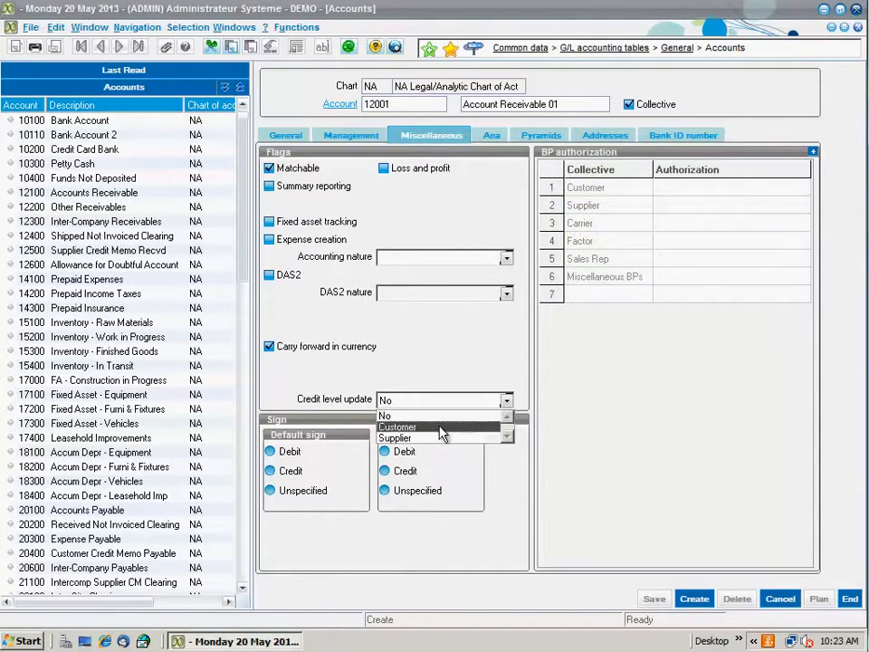
pyautogui.click(399, 428)
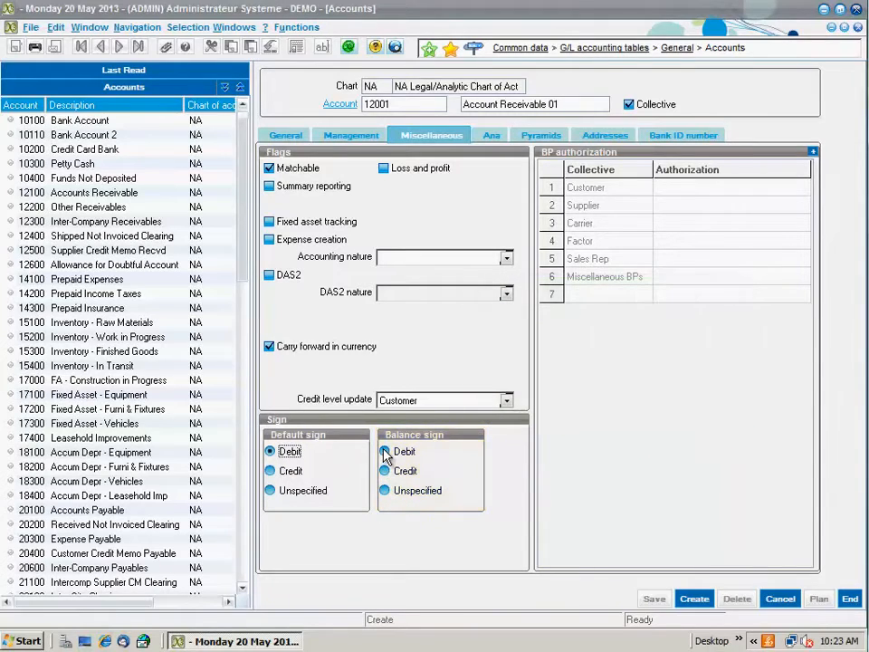
pyautogui.click(384, 451)
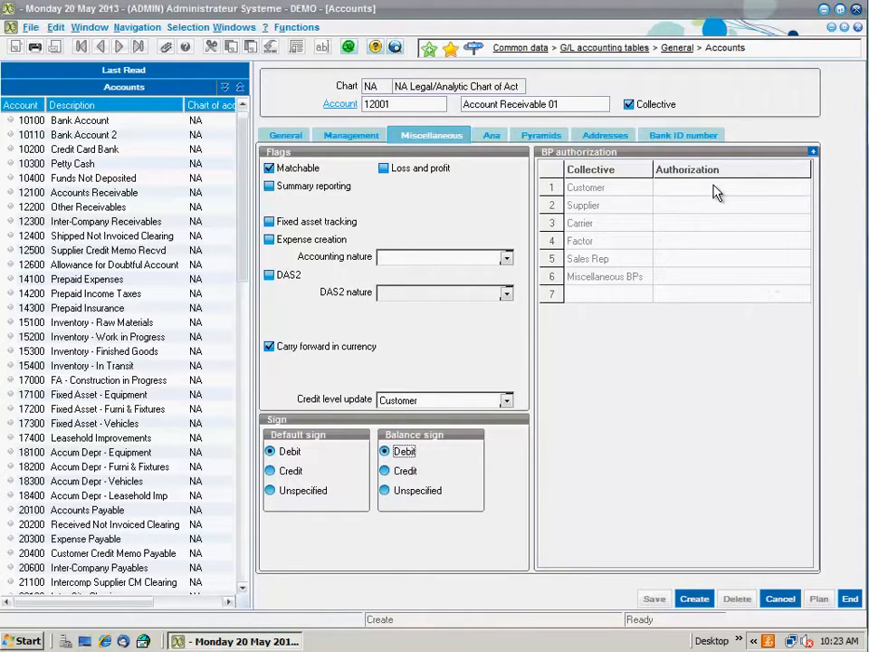
# Set BP authorization to Yes for Customer and Miscellaneous BPs
pyautogui.click(727, 205)
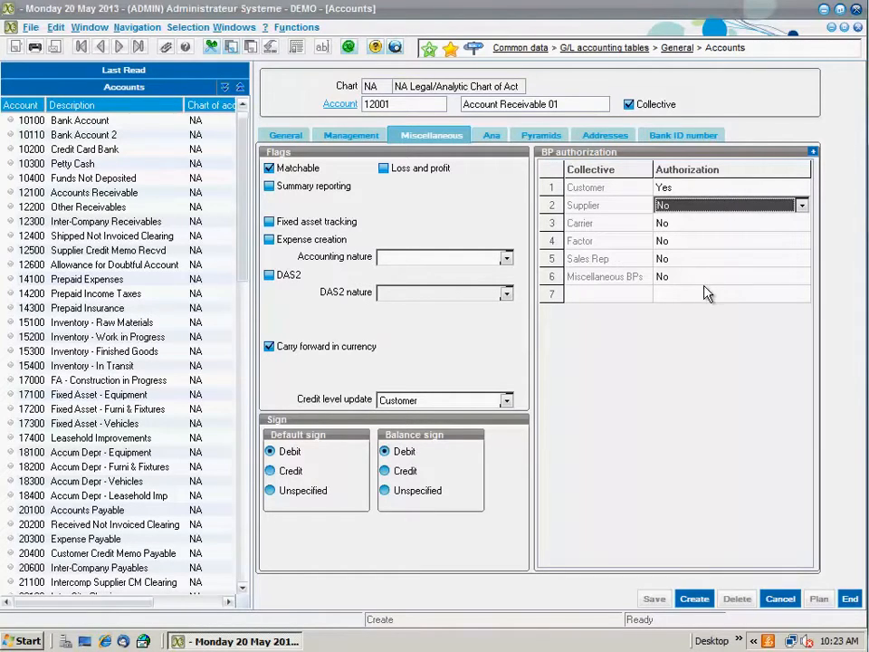
pyautogui.click(800, 293)
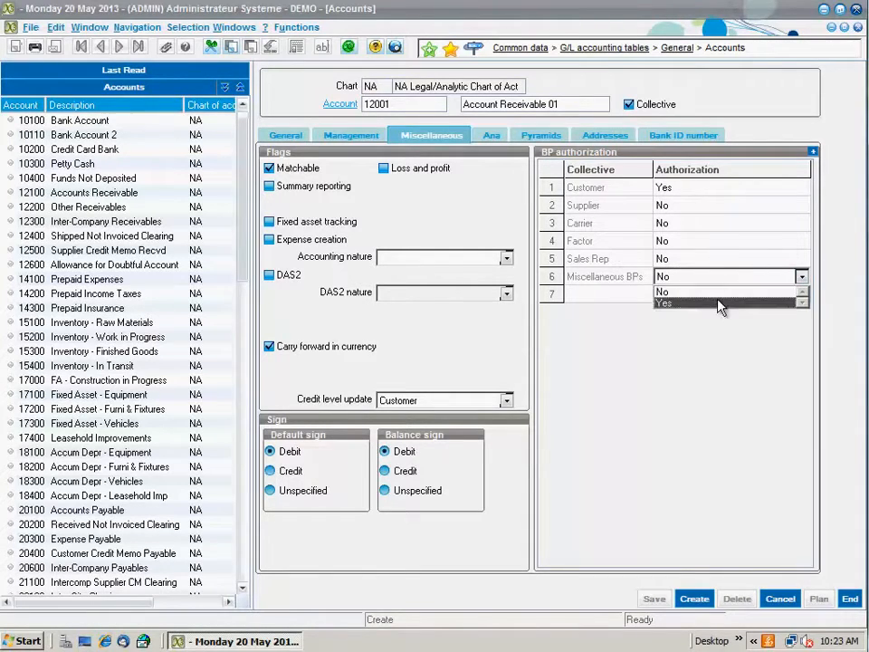
pyautogui.click(663, 302)
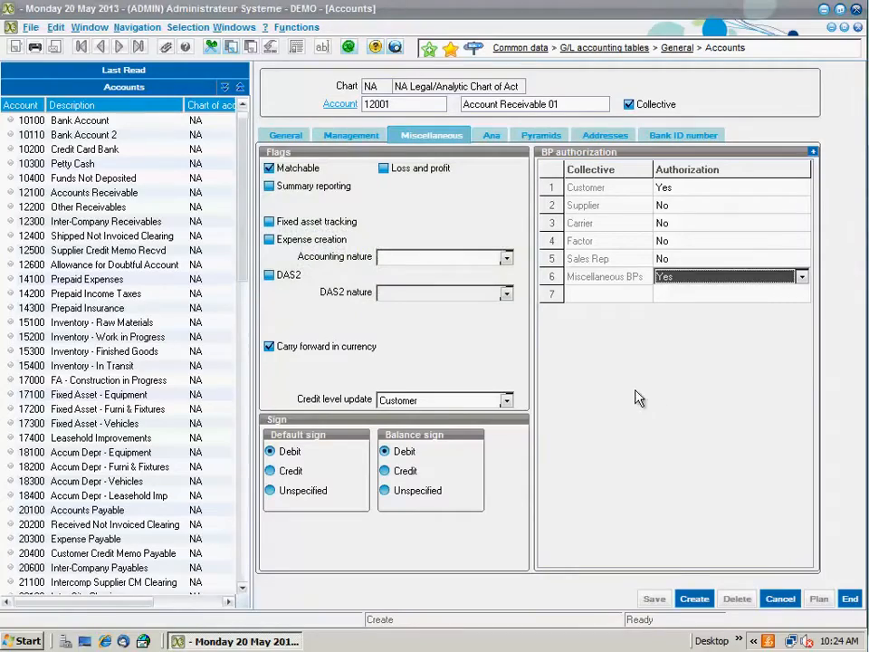
# Return to General and create account 12001 as a new record
pyautogui.click(286, 134)
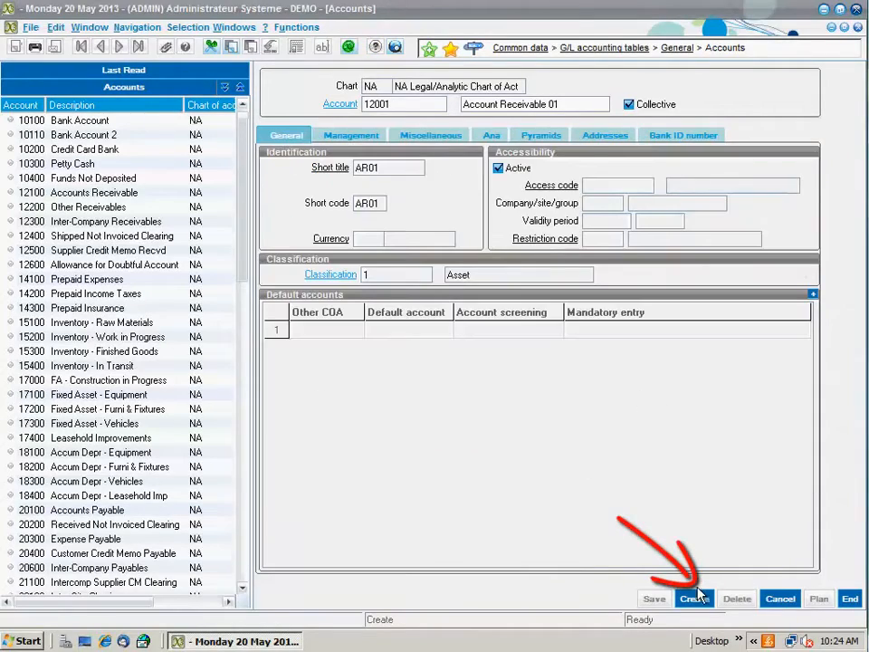
pyautogui.click(694, 598)
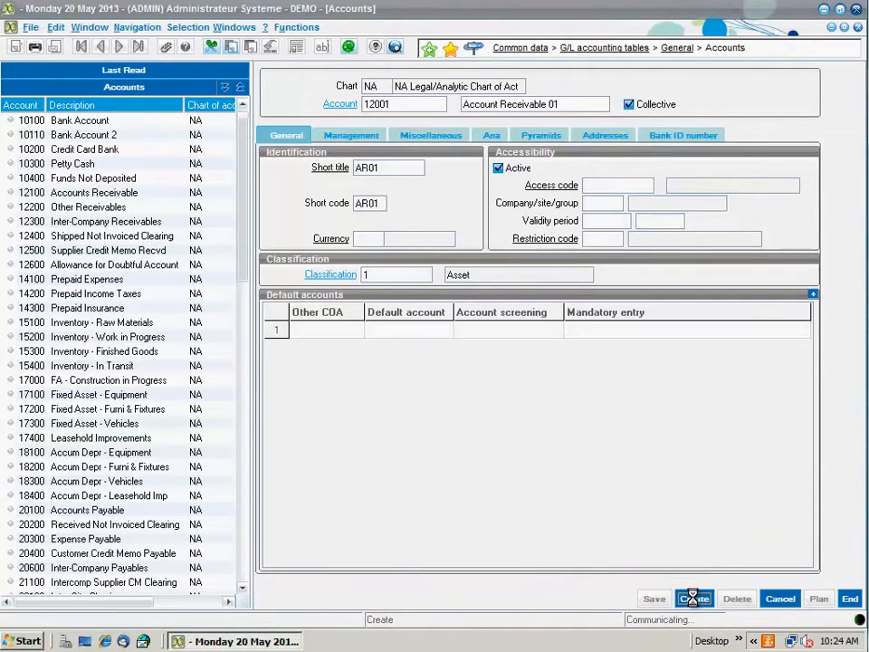
pyautogui.click(696, 598)
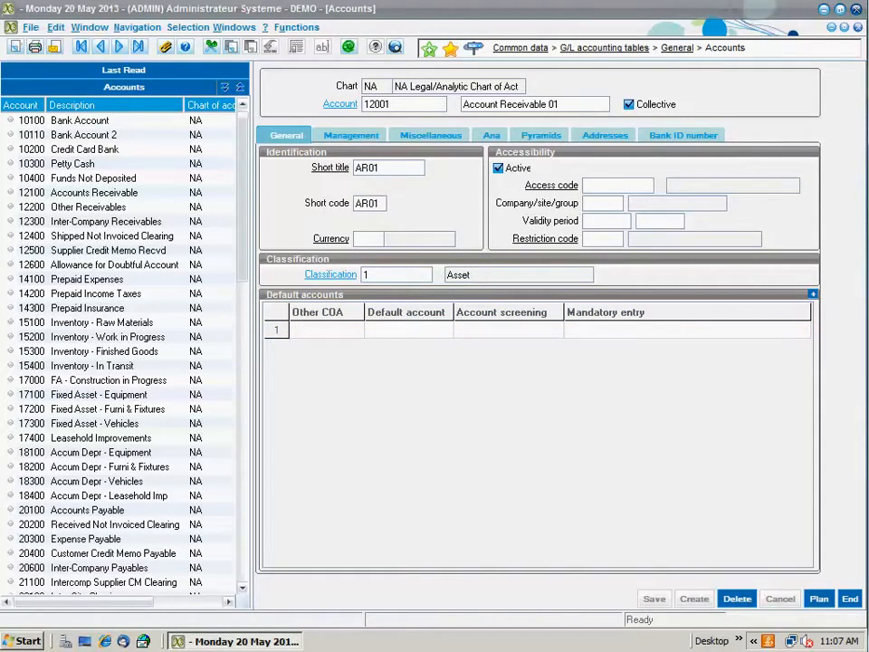
# Review the saved Management and Miscellaneous settings, then show the Analytical settings
pyautogui.click(352, 134)
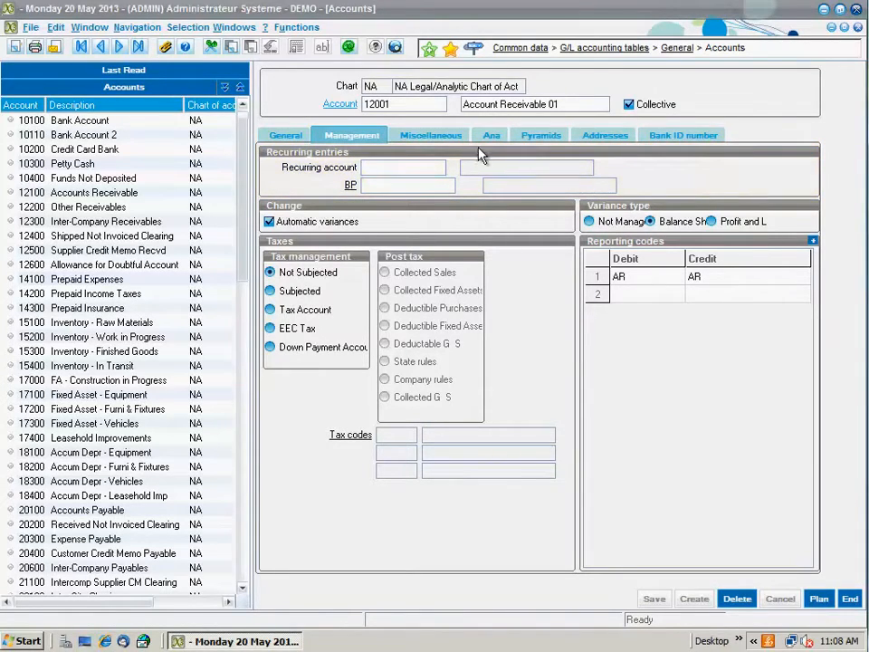
pyautogui.click(431, 134)
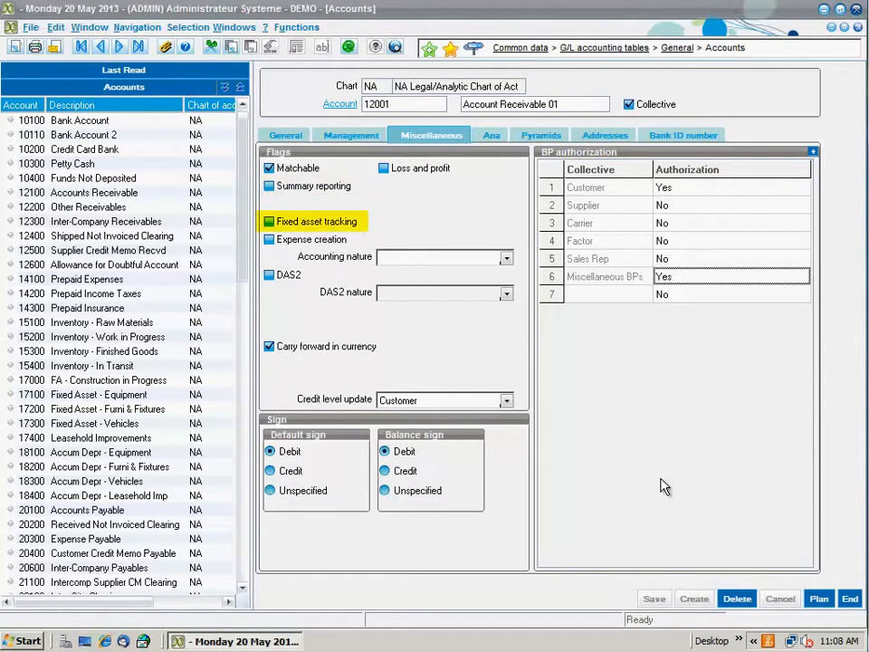
pyautogui.click(268, 239)
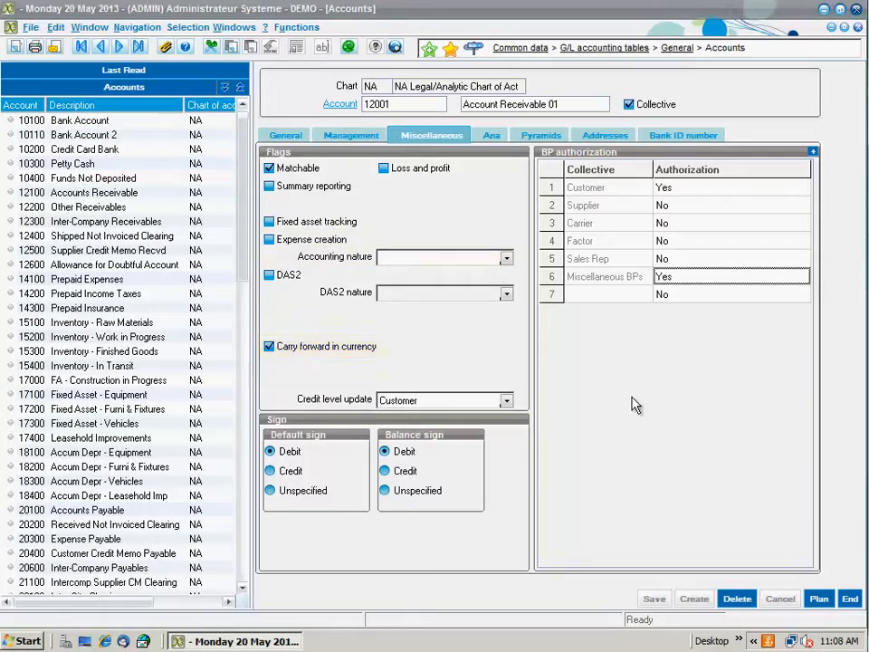
pyautogui.click(492, 134)
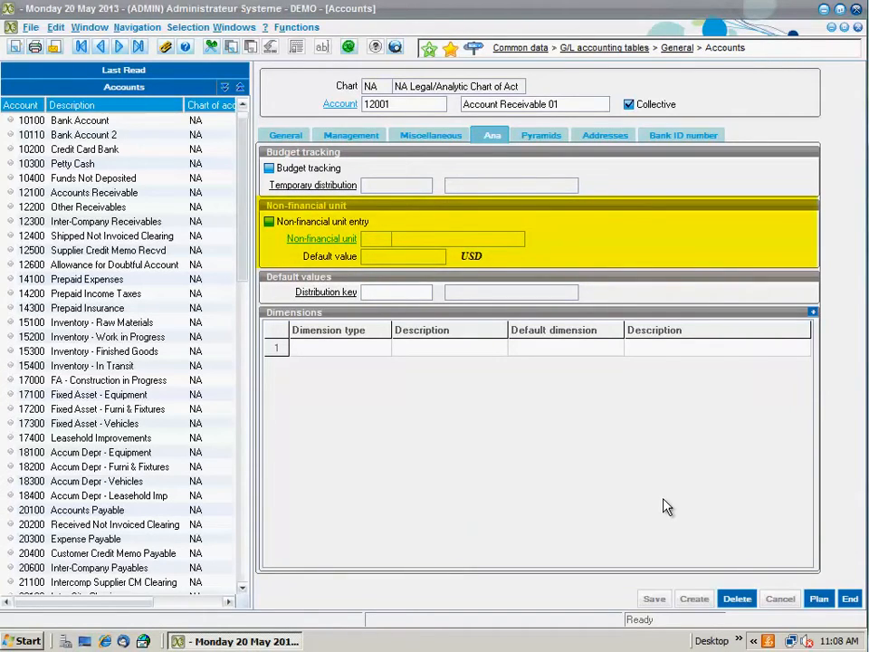
# Review the Pyramids, Addresses and Bank ID sections, then return to General
pyautogui.click(539, 134)
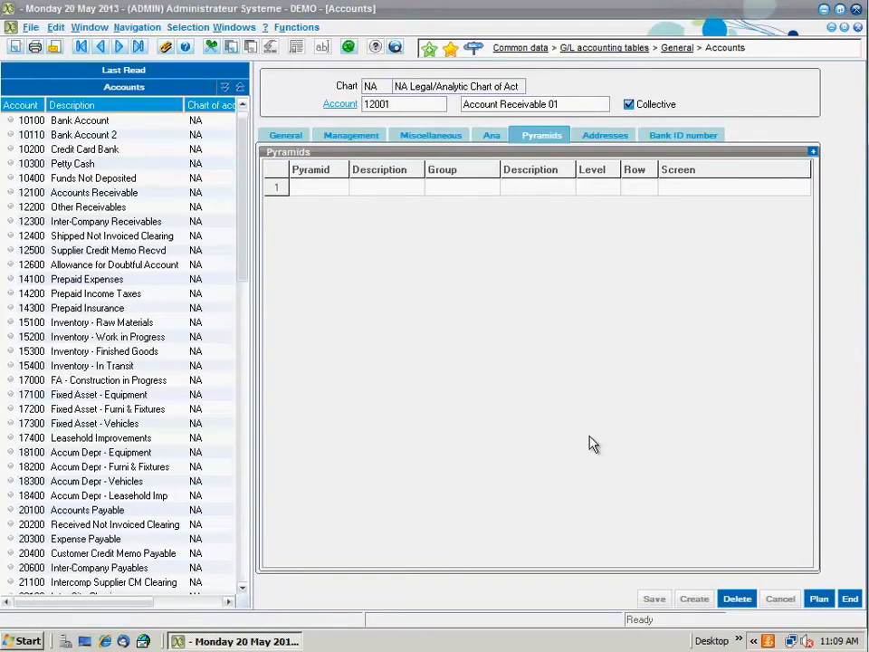
pyautogui.click(605, 134)
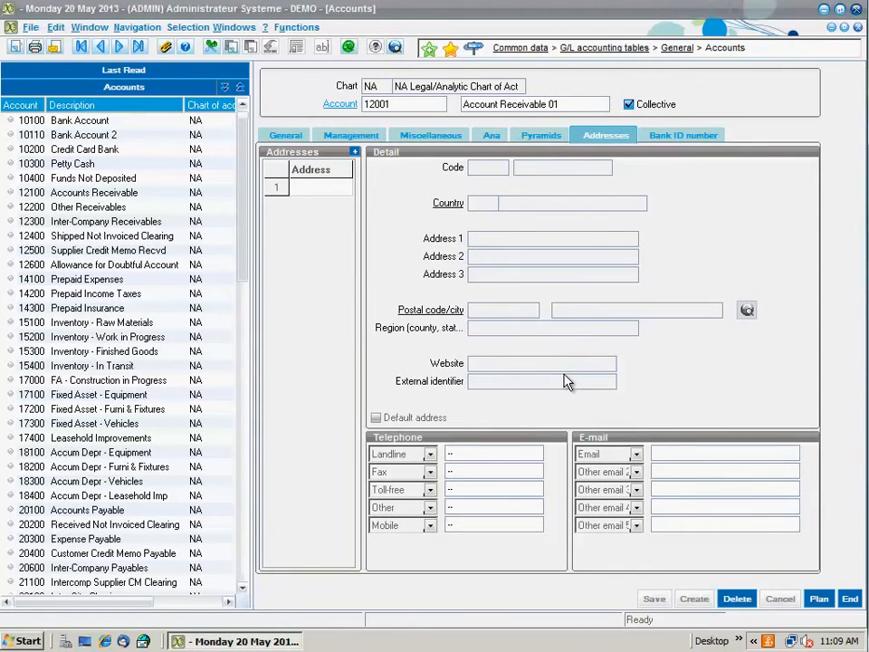
pyautogui.moveTo(668, 159)
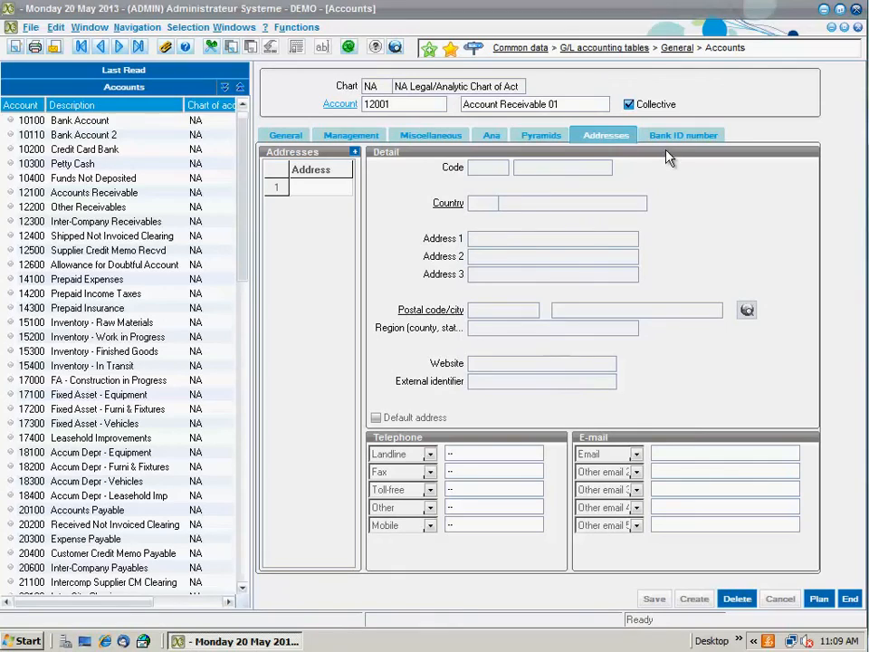
pyautogui.click(680, 134)
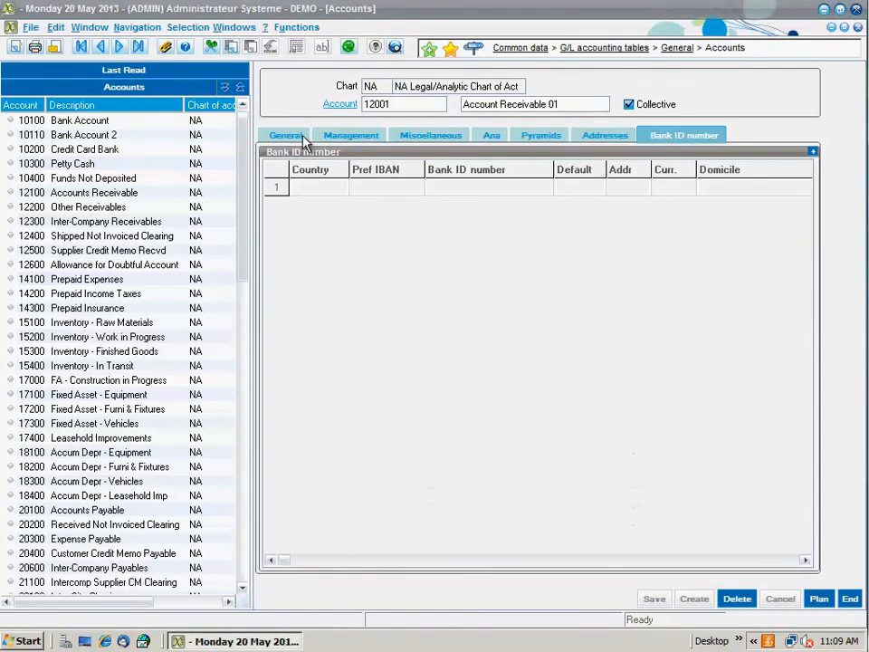
pyautogui.click(286, 134)
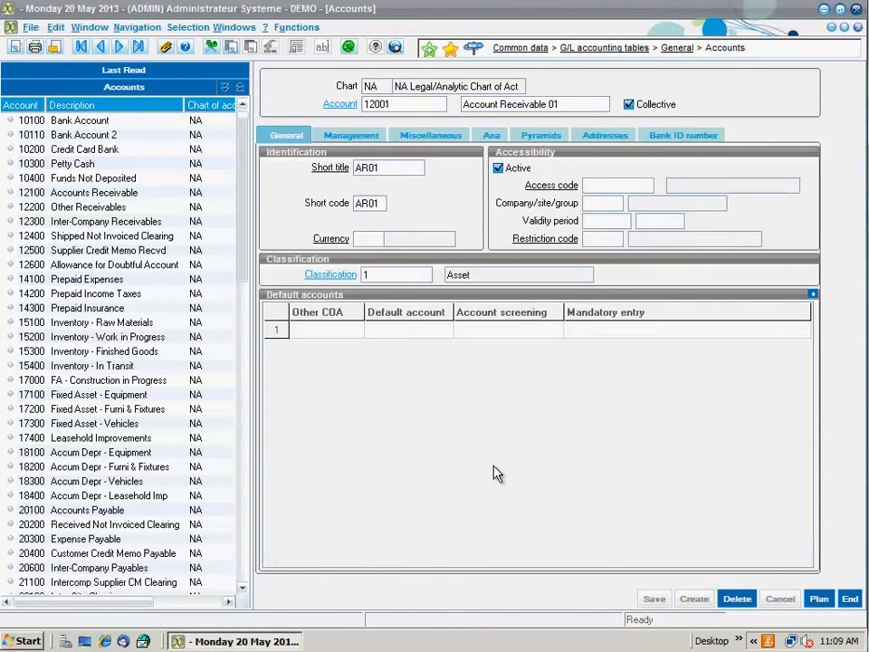